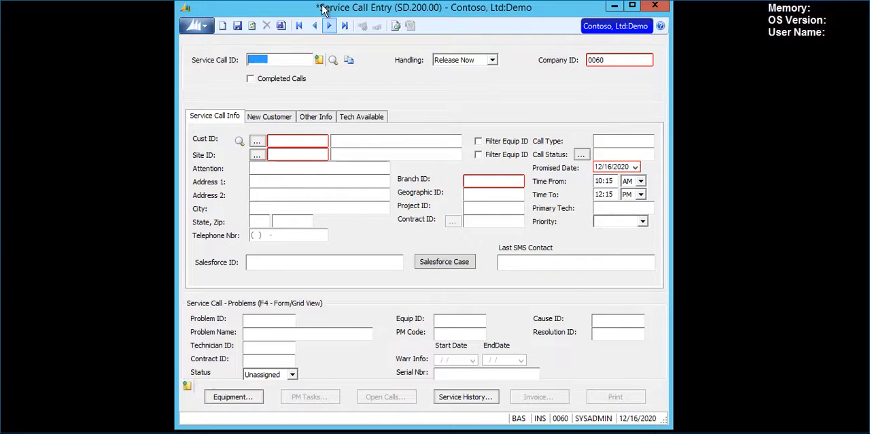
Step: After browsing existing service calls, publish {"temperature":35} to localhost:1883 on v1/devices/me/telemetry via mosquitto_pub
click(331, 60)
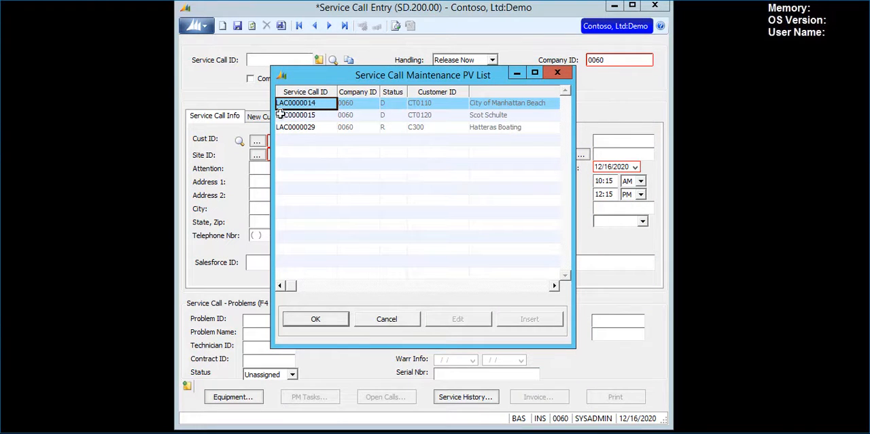
mouse_move(402, 299)
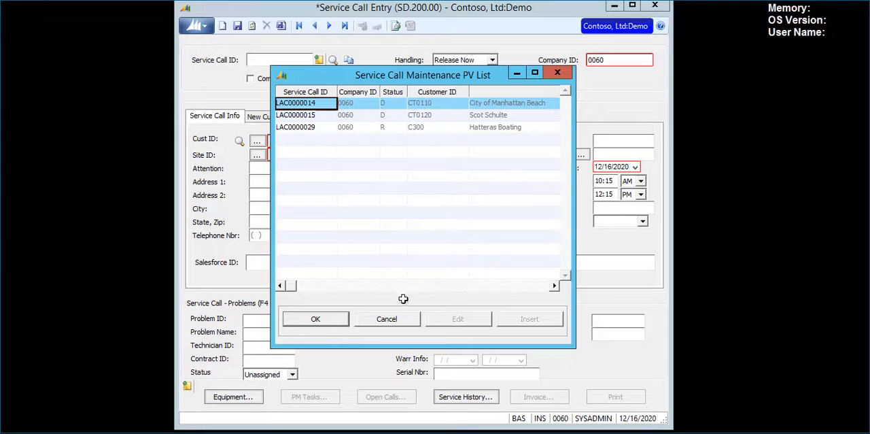
click(386, 318)
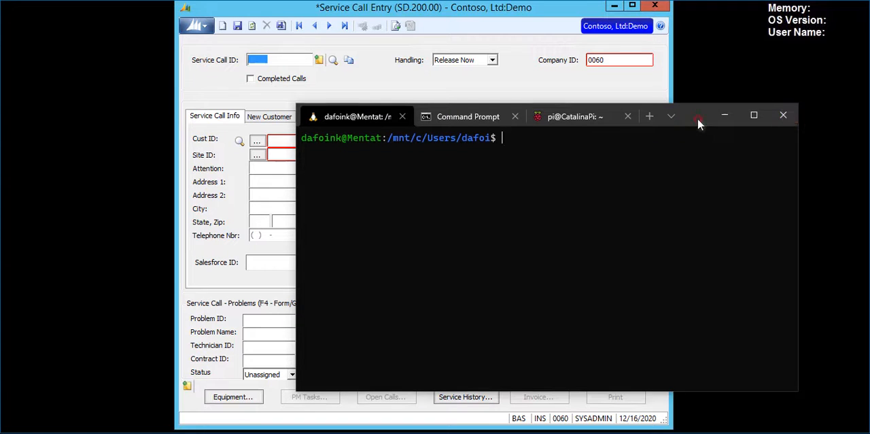
text(mosquitto_pub -d -q 1 -h "localhost" -p "1883" -t "v1/devices/me/telemetry" -u "eFfxRX2uhGvBf7xpn5CN" -m {"temperature":35})
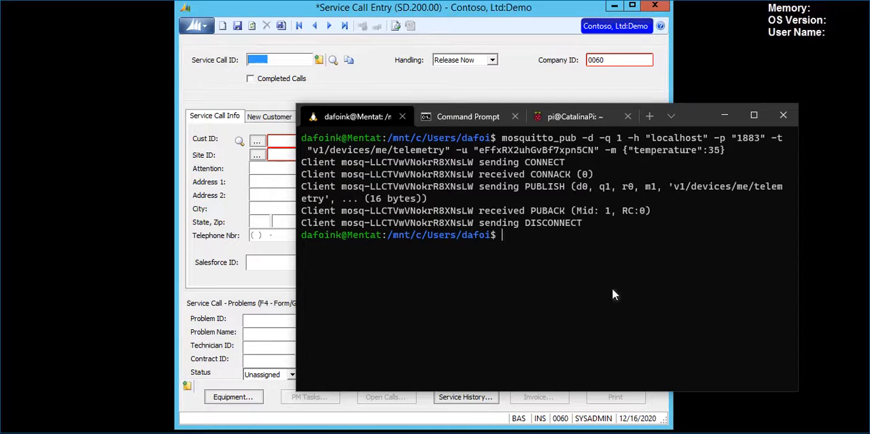
mouse_move(498, 12)
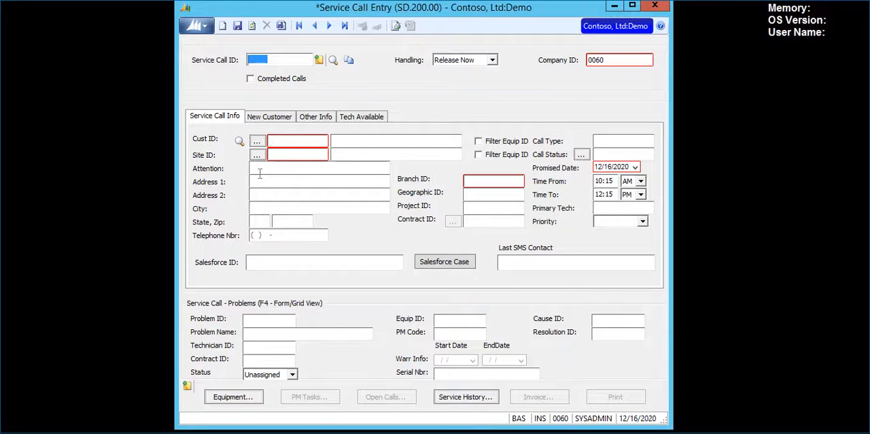
Step: Load service call SC00527 for EQ1234 and view its ServiceCall-type notes
click(333, 60)
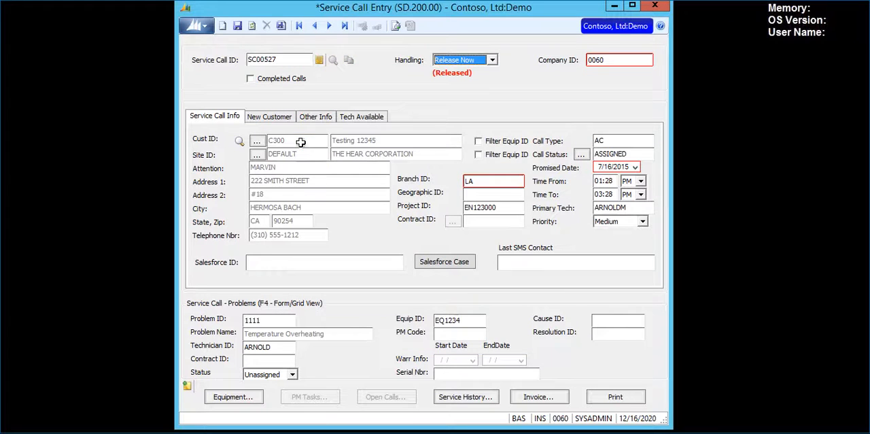
mouse_move(311, 180)
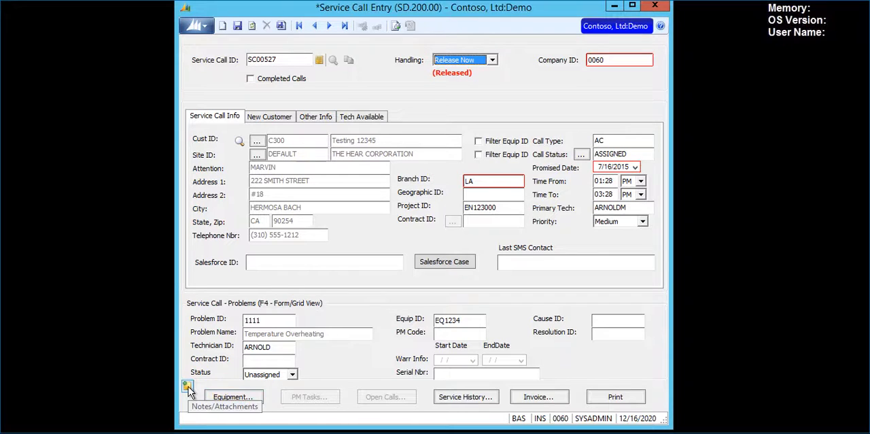
click(187, 387)
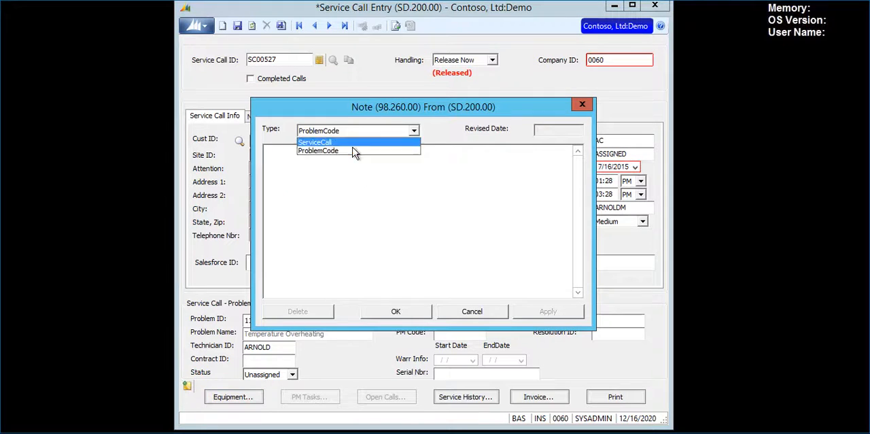
click(314, 141)
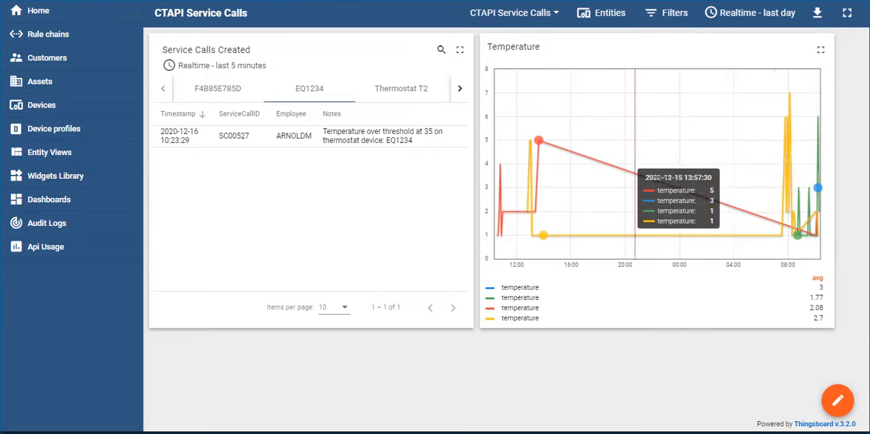
mouse_move(65, 74)
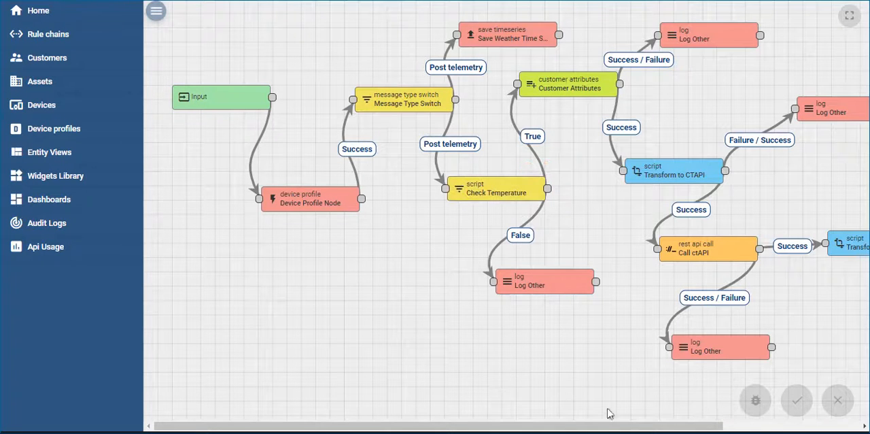
scroll(right, 3)
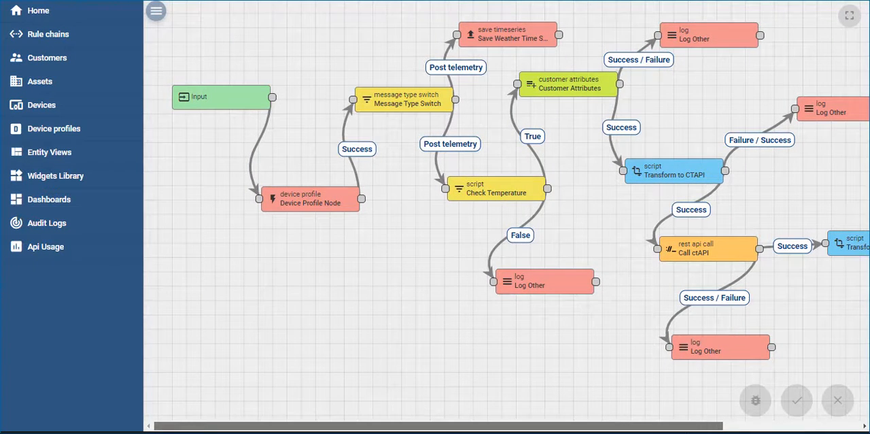
click(310, 198)
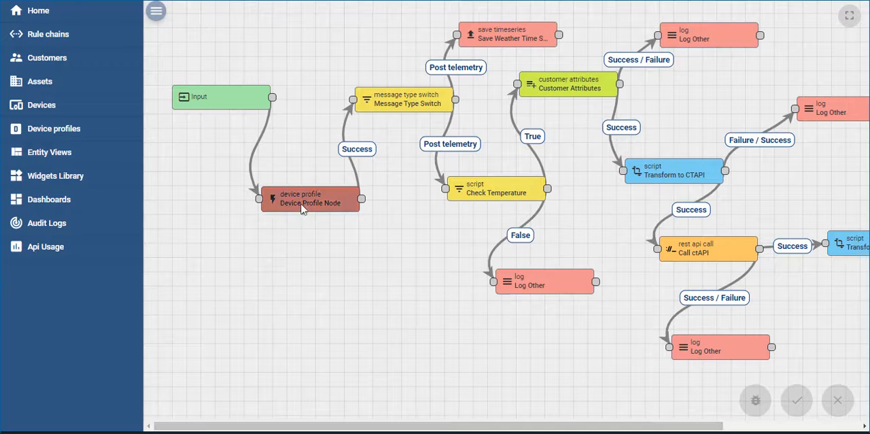
mouse_move(310, 198)
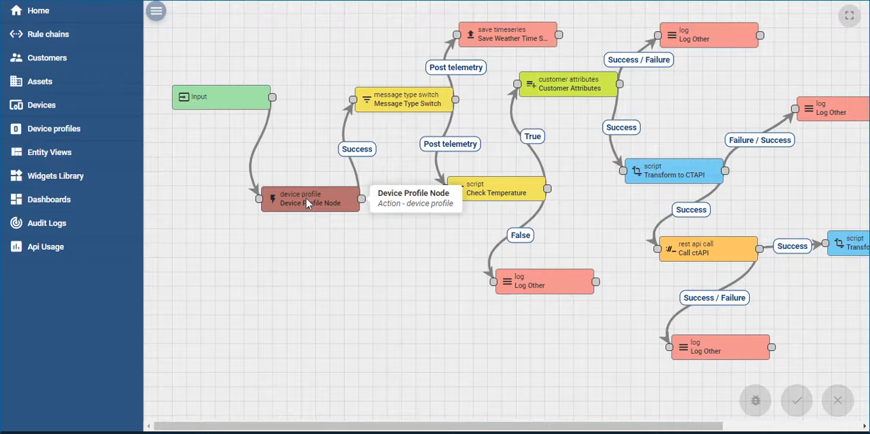
mouse_move(369, 264)
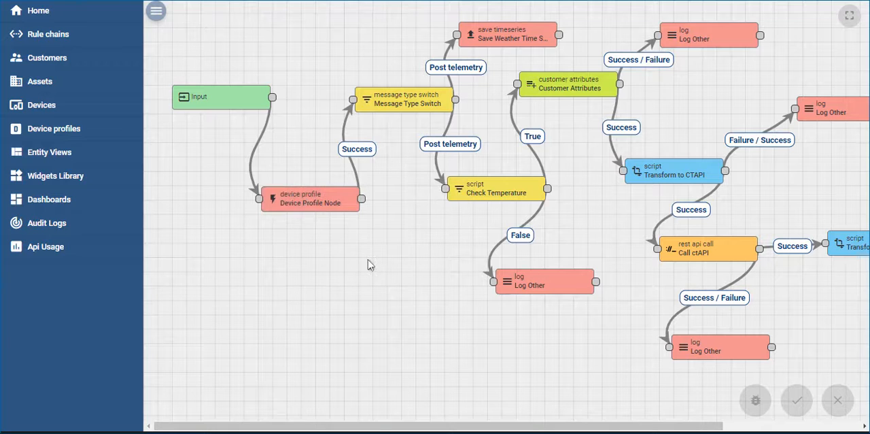
mouse_move(395, 257)
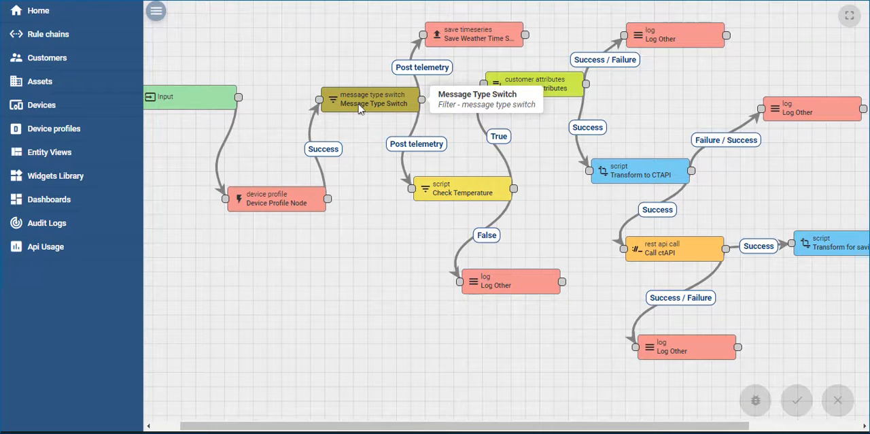
mouse_move(353, 244)
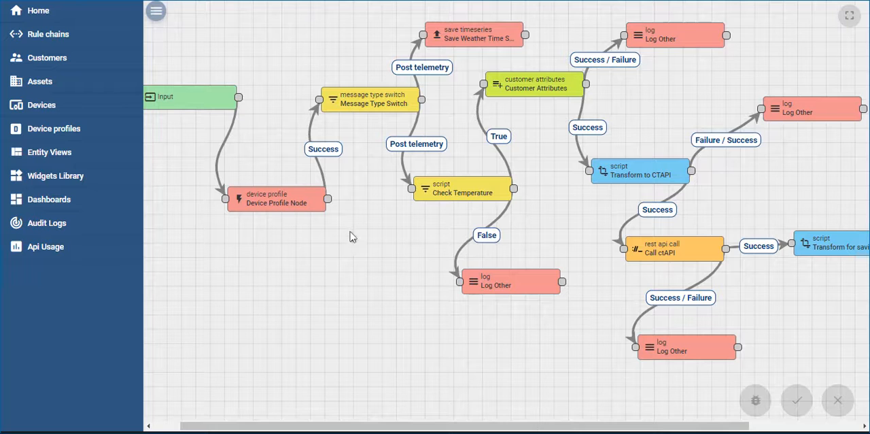
mouse_move(473, 34)
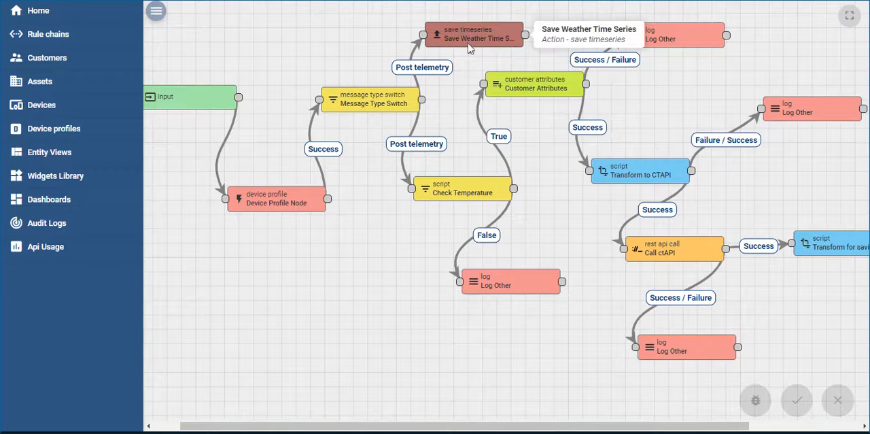
mouse_move(487, 38)
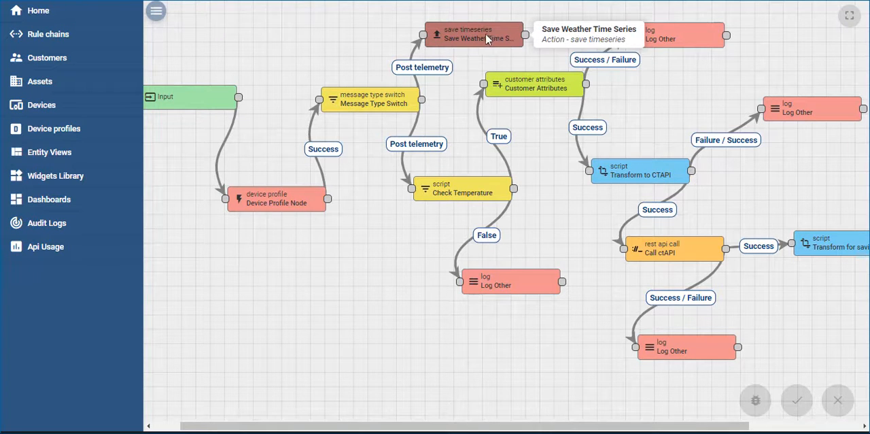
mouse_move(474, 38)
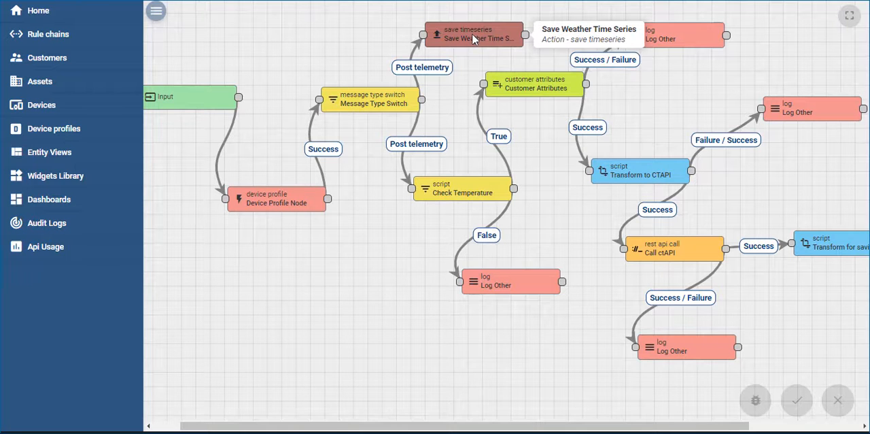
mouse_move(464, 188)
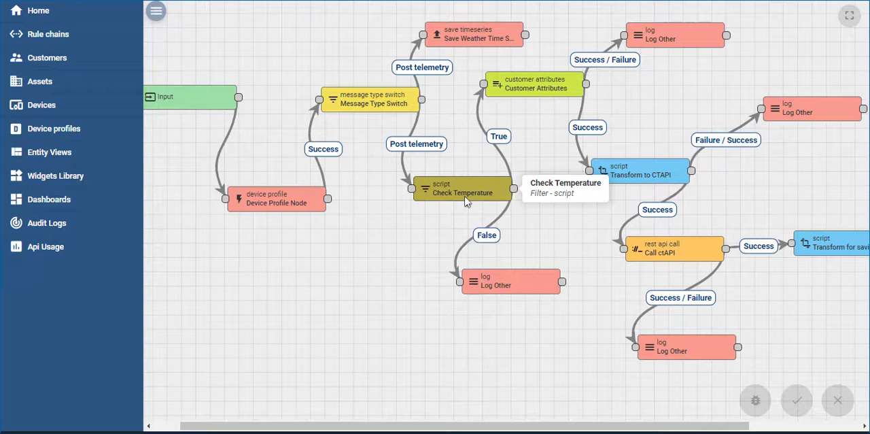
double_click(462, 188)
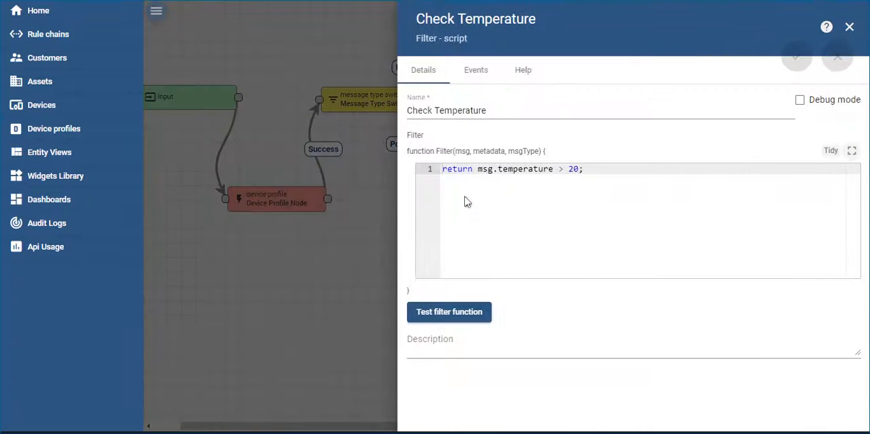
triple_click(510, 169)
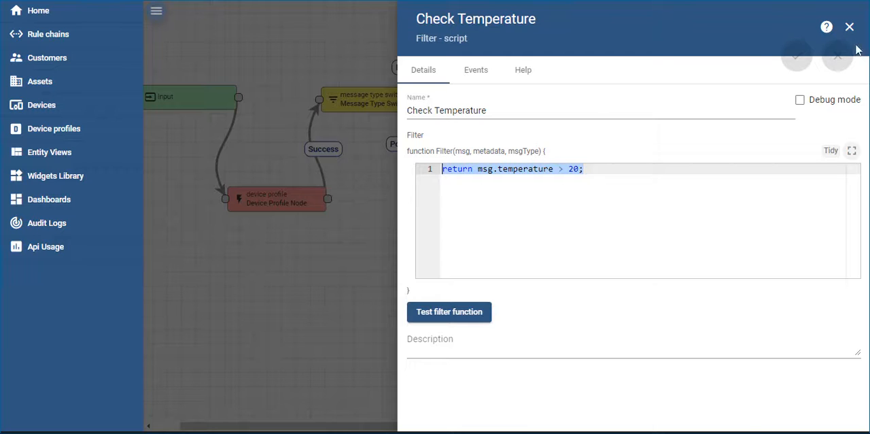
click(849, 27)
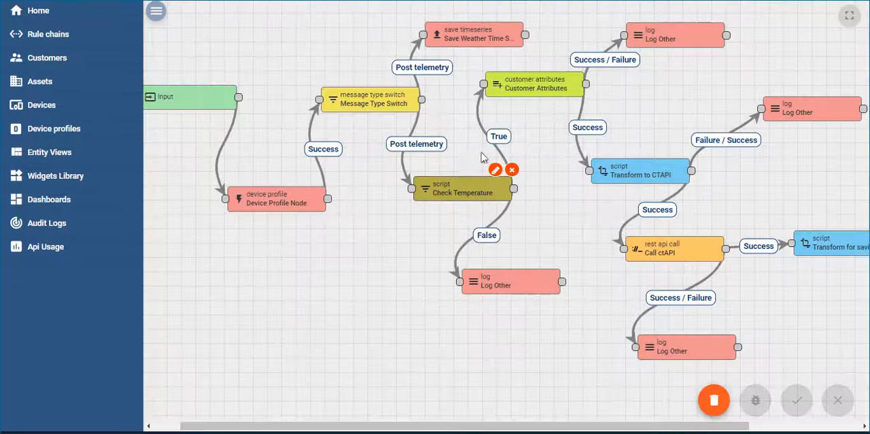
mouse_move(514, 187)
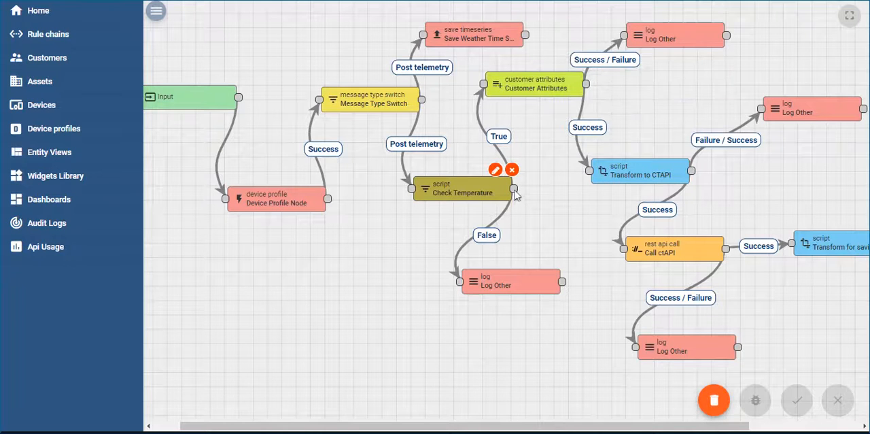
mouse_move(517, 291)
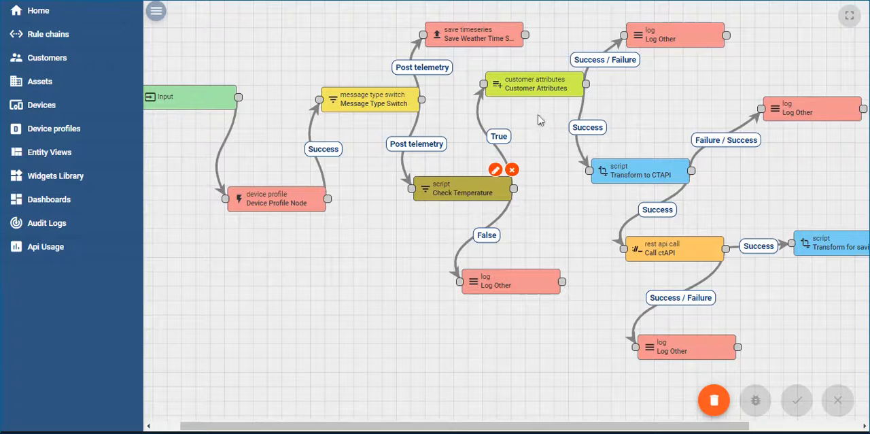
mouse_move(537, 89)
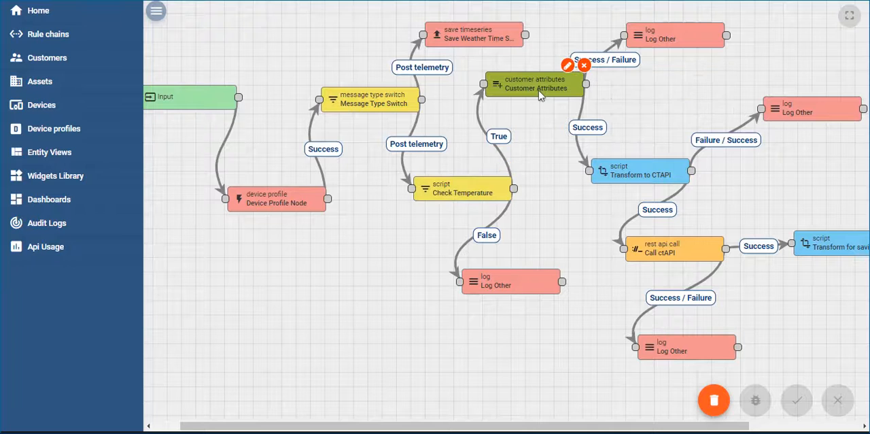
Step: Inspect the Customer Attributes node's CTAPIAUTH mapping, then close its settings
double_click(535, 84)
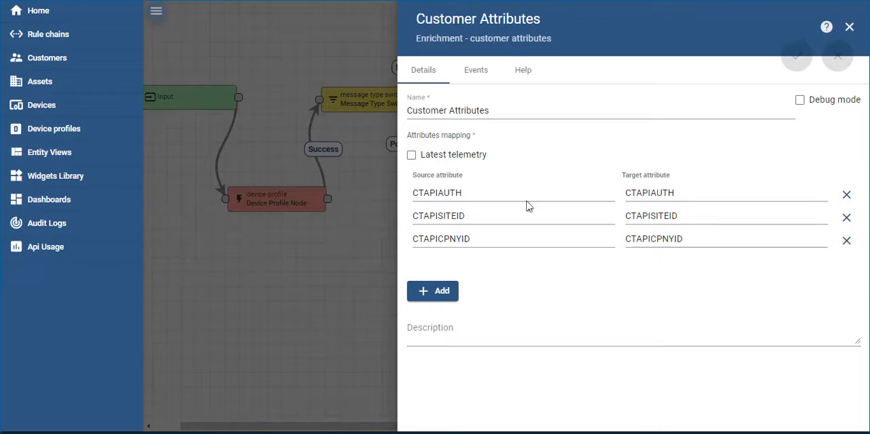
mouse_move(593, 165)
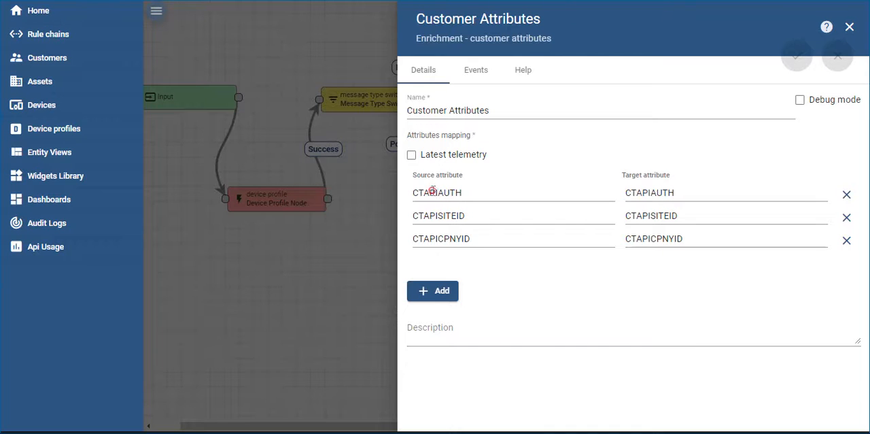
double_click(436, 193)
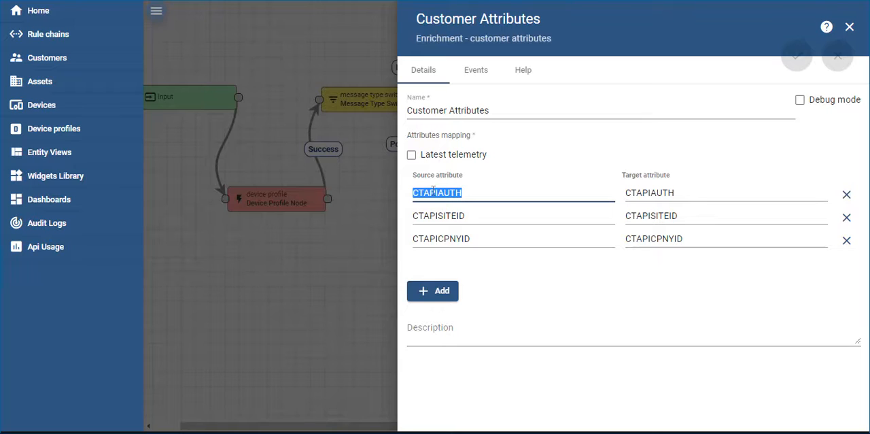
mouse_move(705, 46)
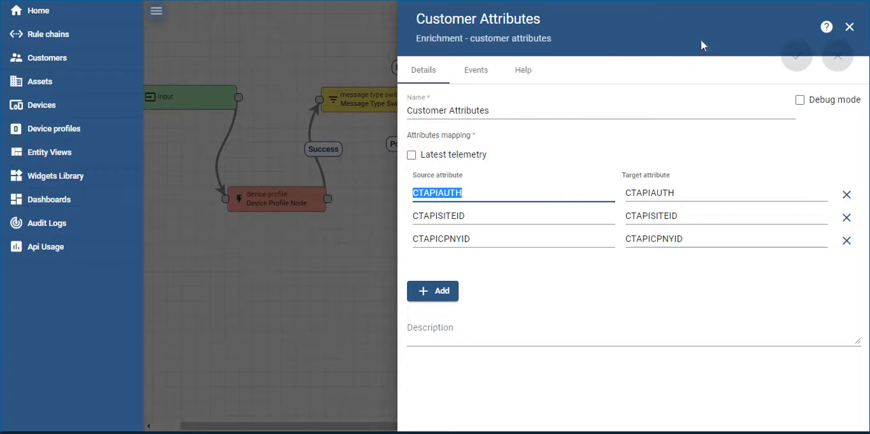
click(850, 28)
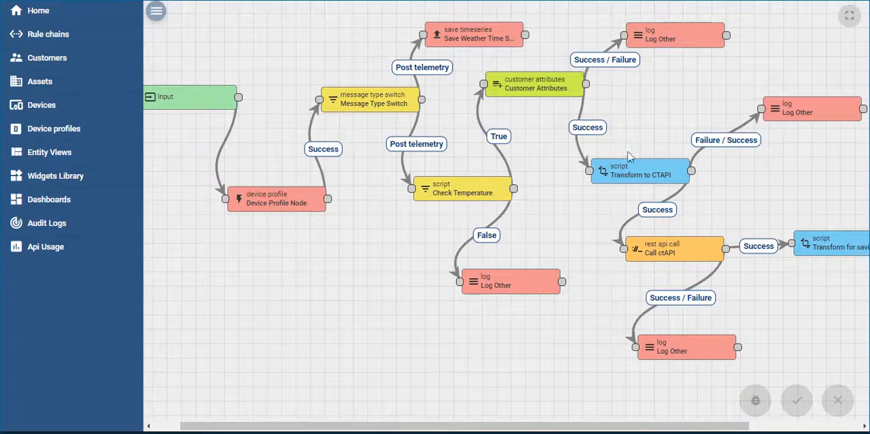
mouse_move(636, 170)
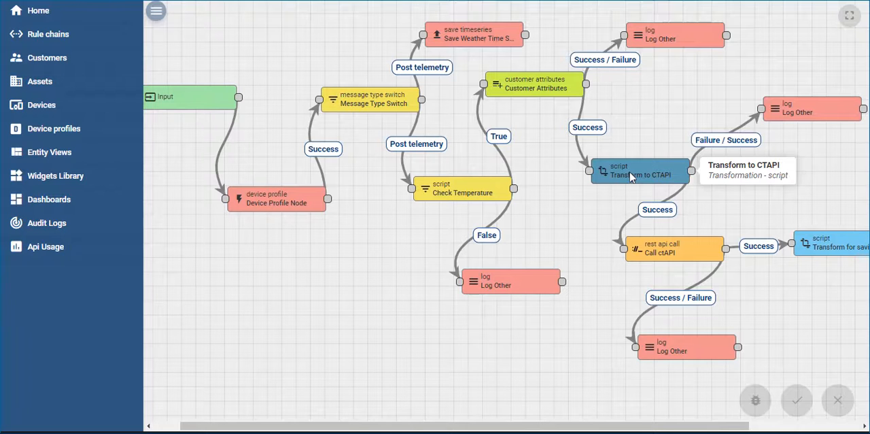
double_click(639, 172)
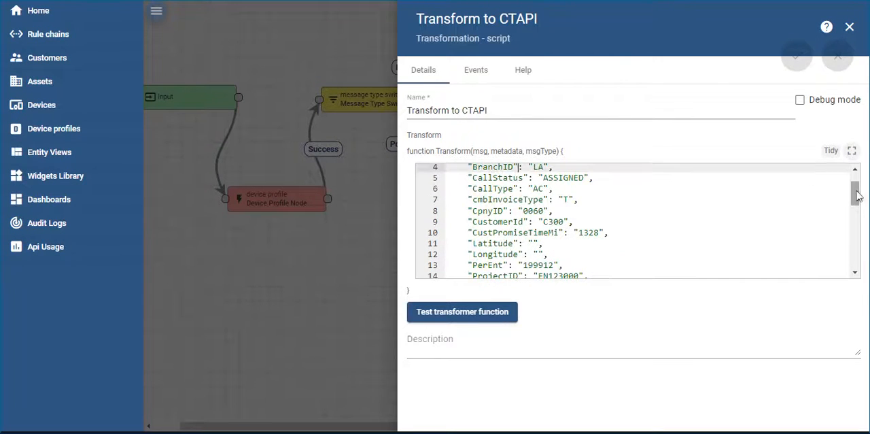
scroll(down, 3)
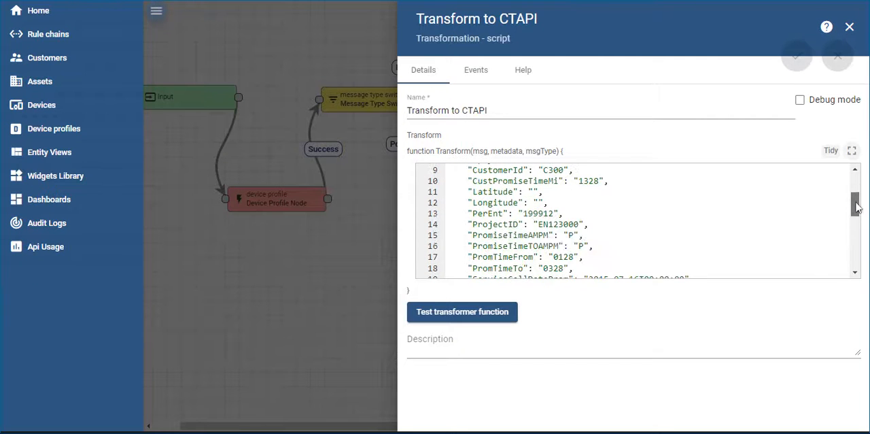
scroll(down, 3)
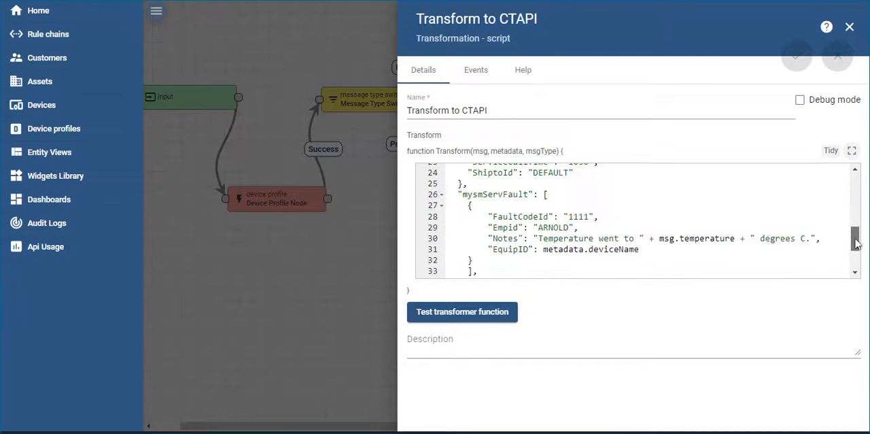
scroll(down, 3)
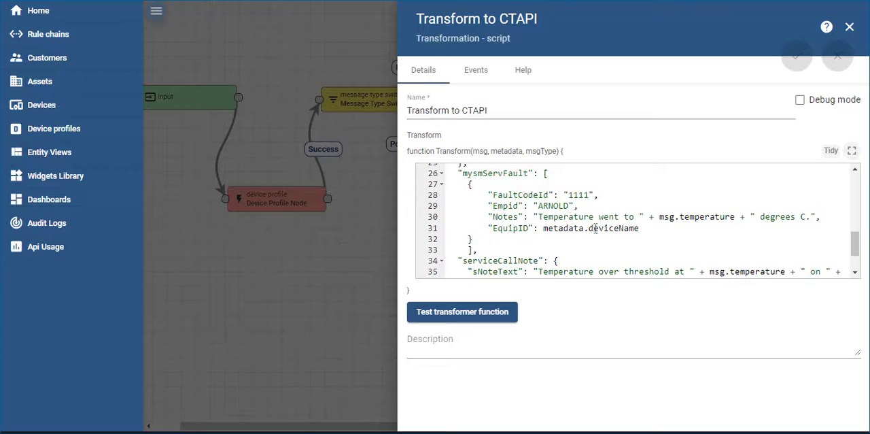
double_click(511, 228)
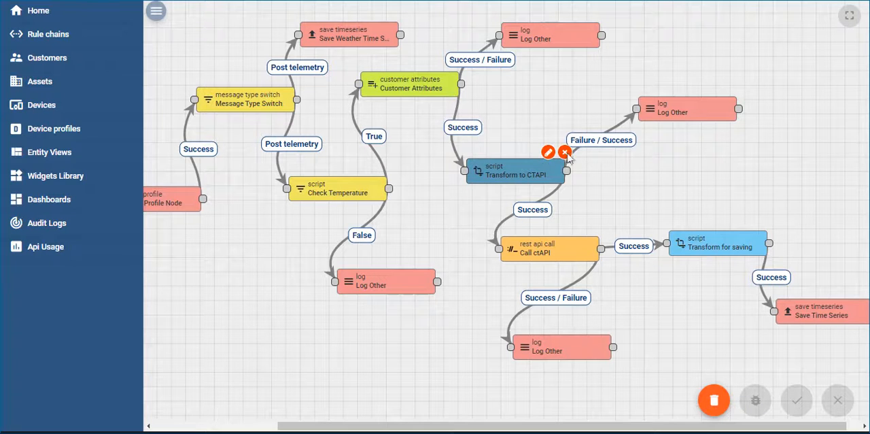
mouse_move(687, 108)
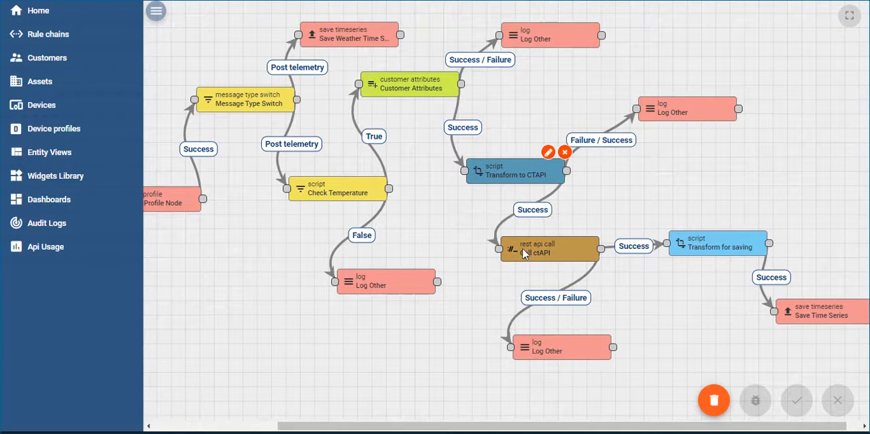
mouse_move(546, 247)
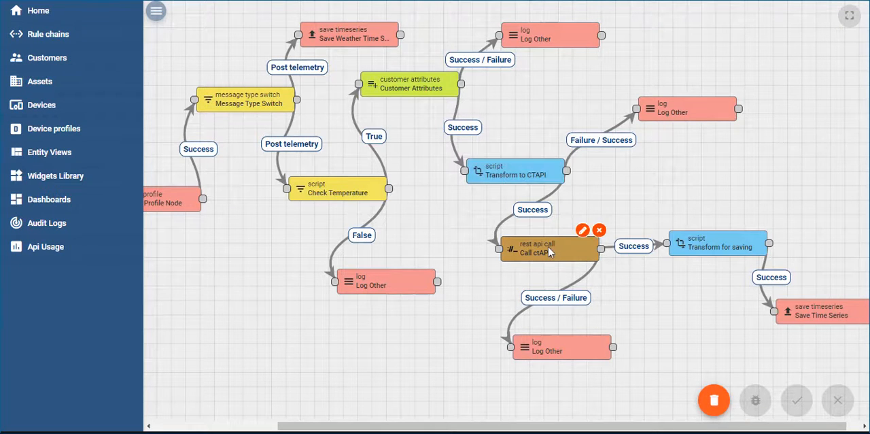
Step: Bring up the Call ctAPI node settings and select its serviceCall endpoint URL
click(581, 229)
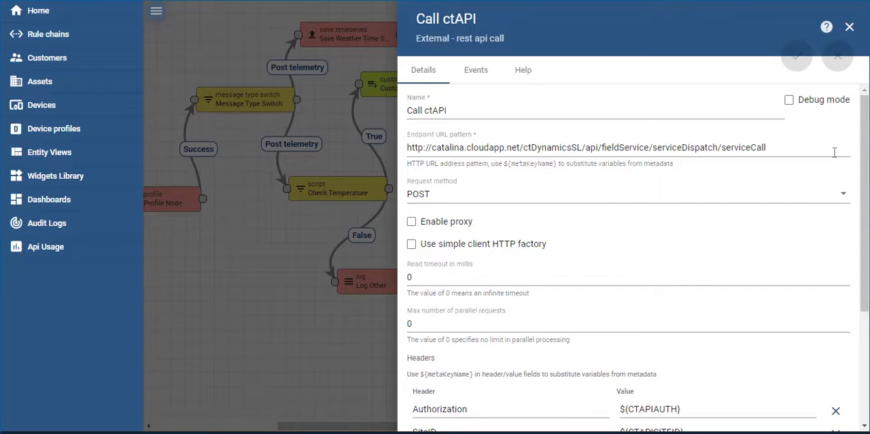
click(768, 147)
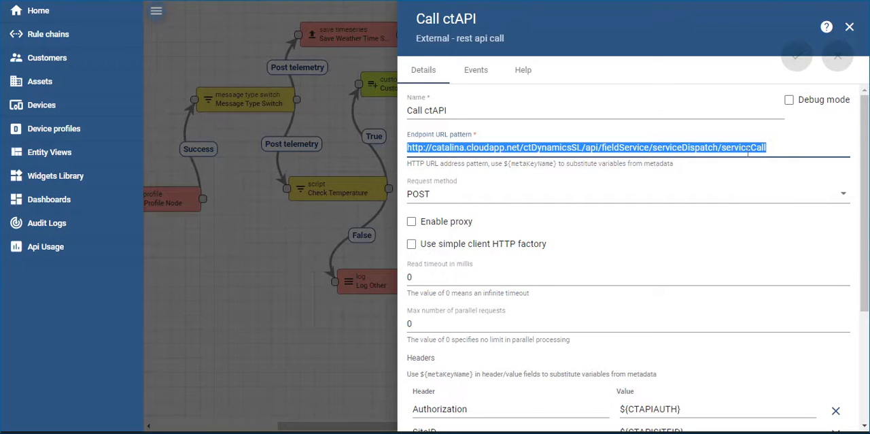
mouse_move(411, 33)
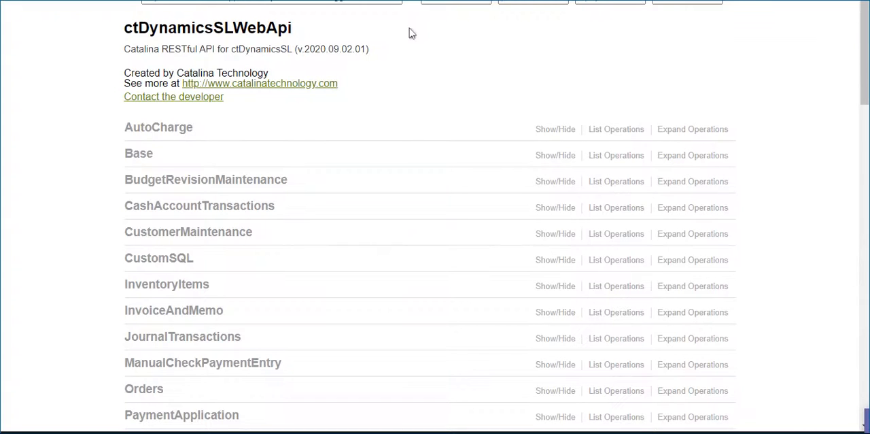
Step: Scroll the Swagger docs down to the POST serviceCall operation and its example response
scroll(down, 3)
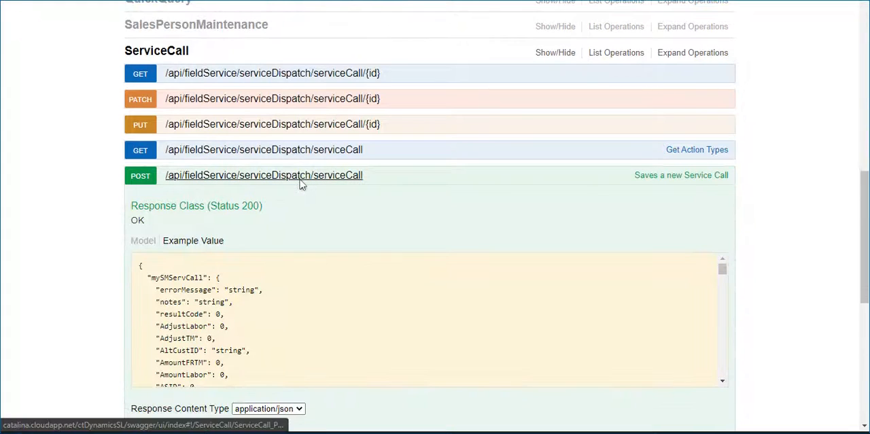
scroll(down, 3)
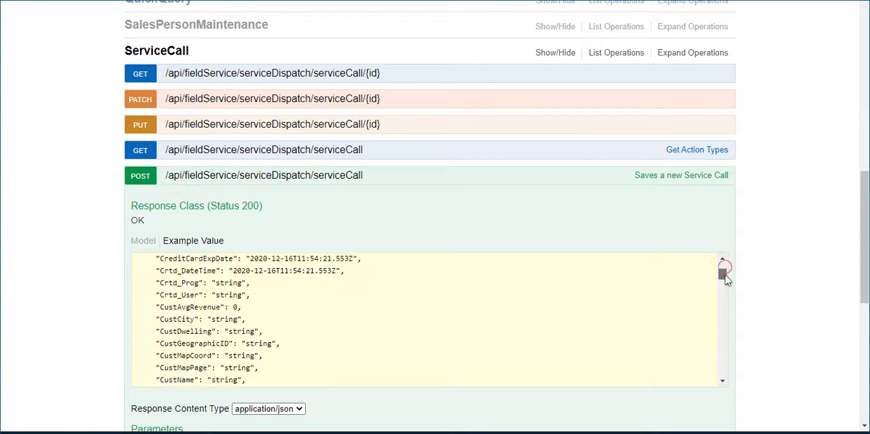
scroll(down, 3)
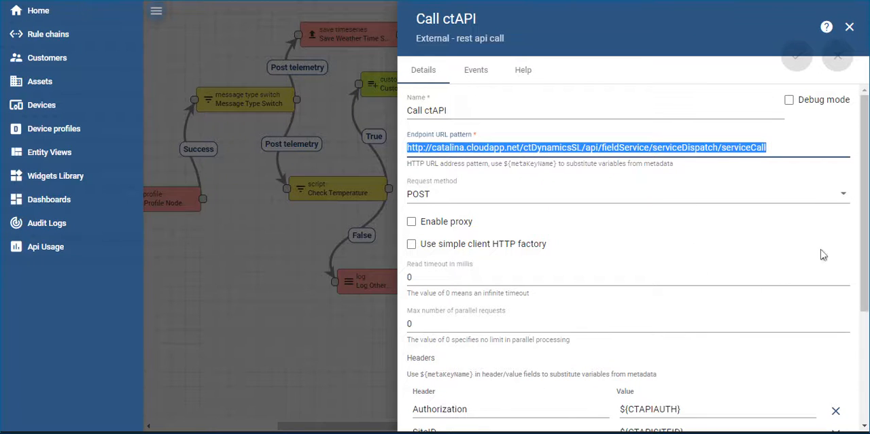
Step: Review the Authorization, SiteID and CpnyID headers, selecting the CTAPICPNYID variable
scroll(down, 3)
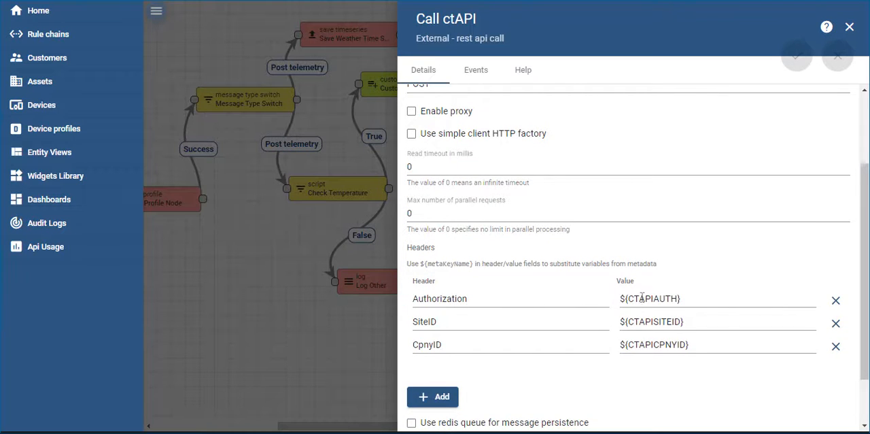
double_click(651, 321)
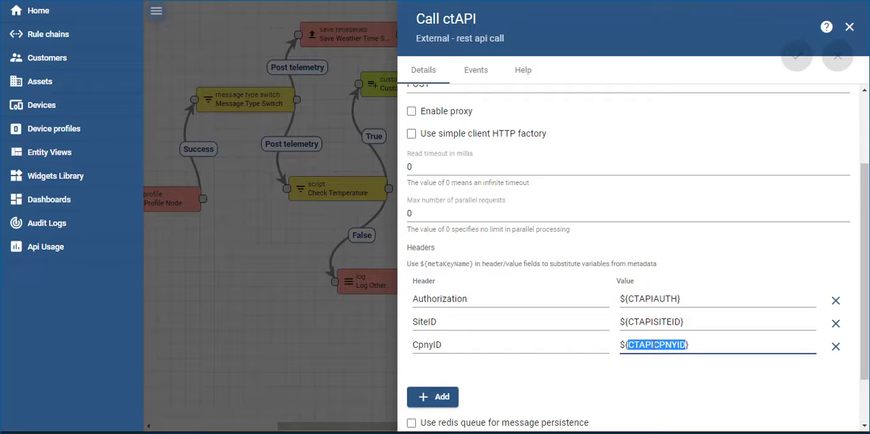
scroll(down, 3)
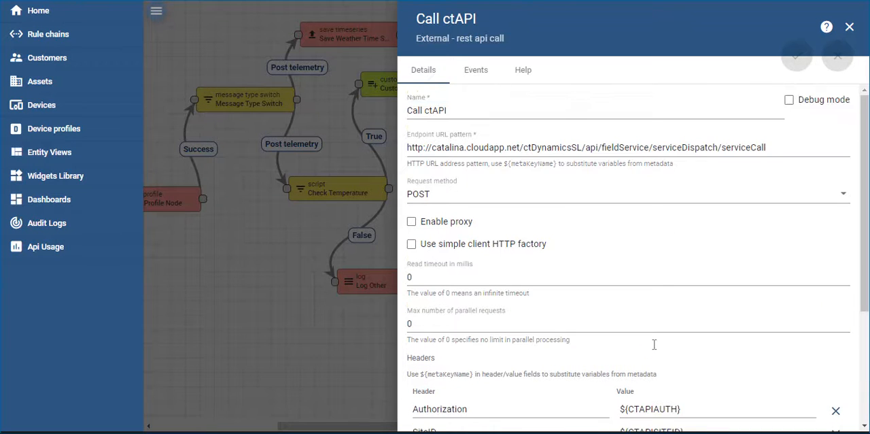
scroll(down, 3)
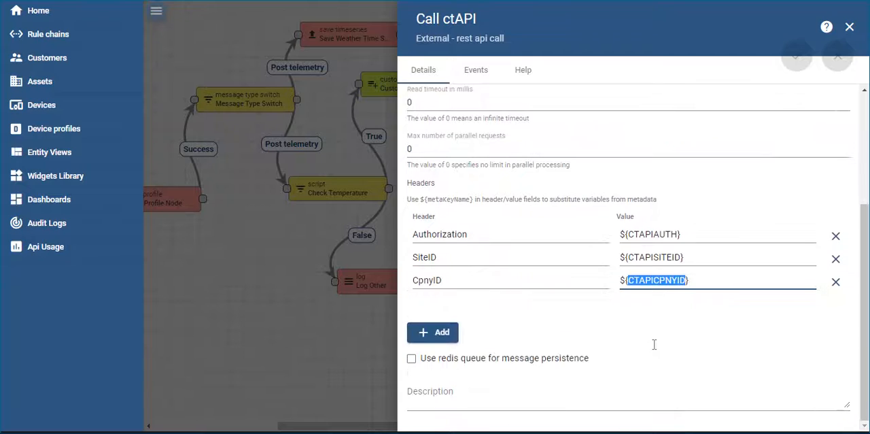
mouse_move(805, 230)
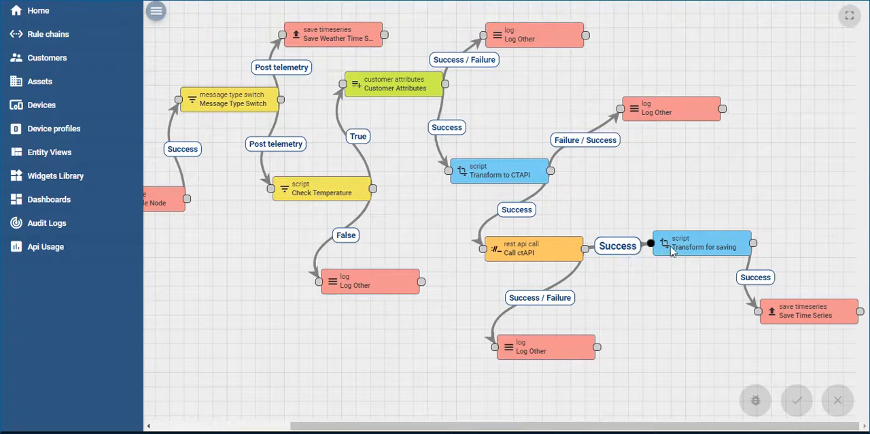
mouse_move(696, 251)
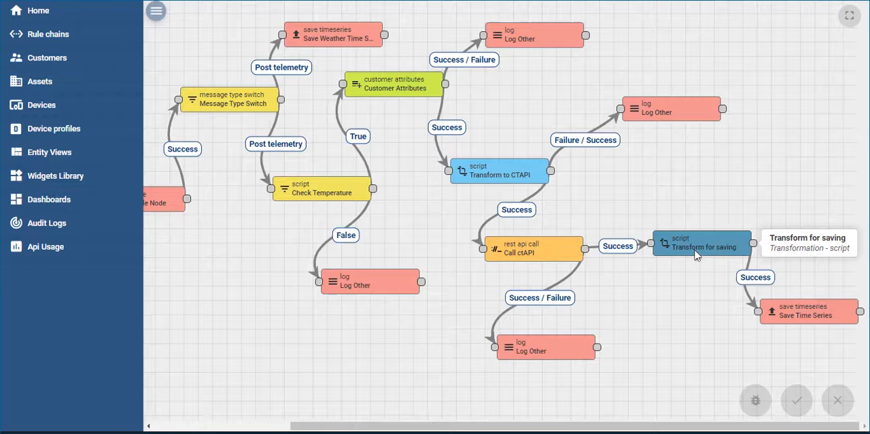
Step: Select the Transform for saving script node and bring up its configuration panel
click(700, 246)
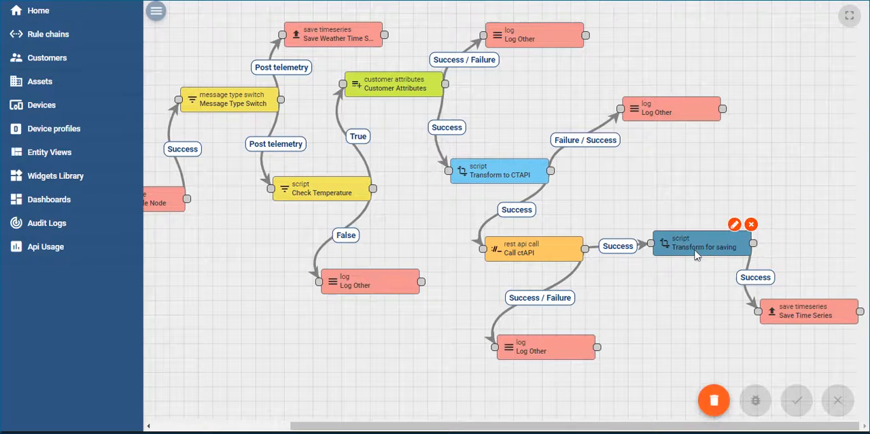
click(734, 224)
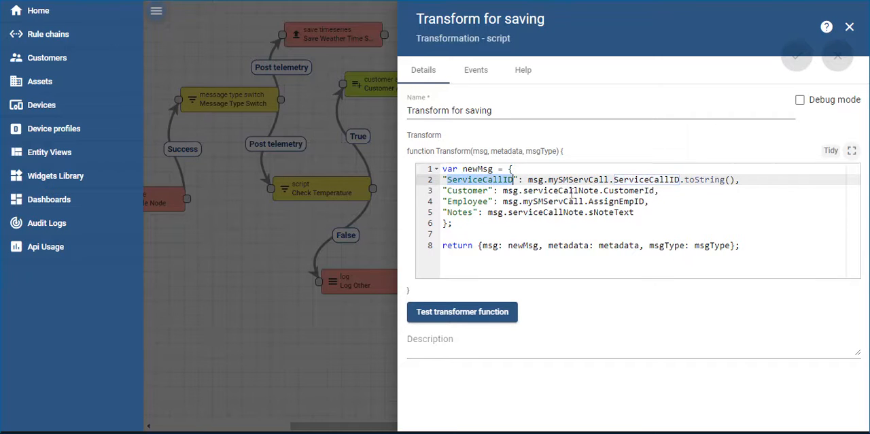
Step: Highlight a mapped field name in the saving script, then close the node details
click(471, 191)
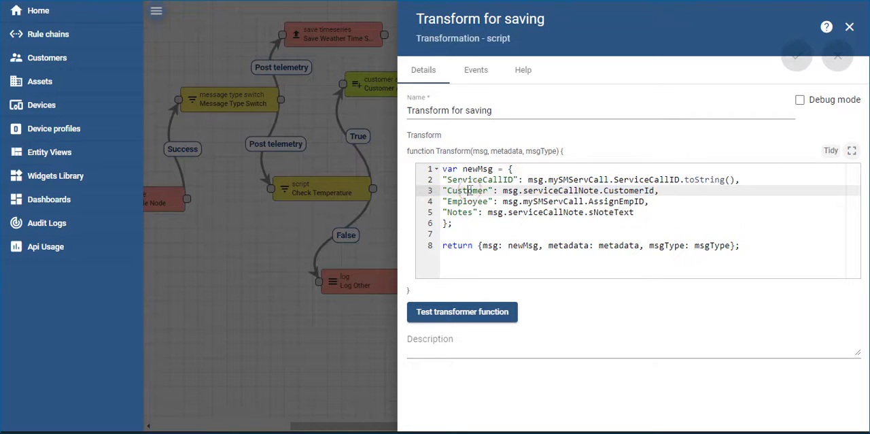
double_click(467, 191)
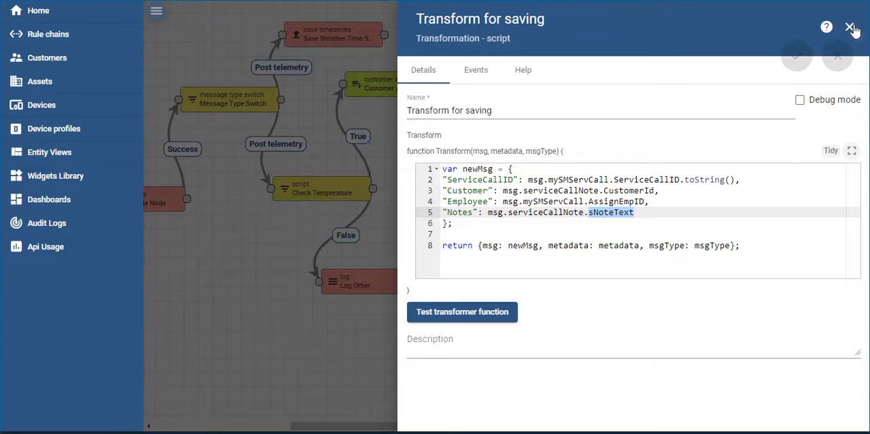
click(851, 28)
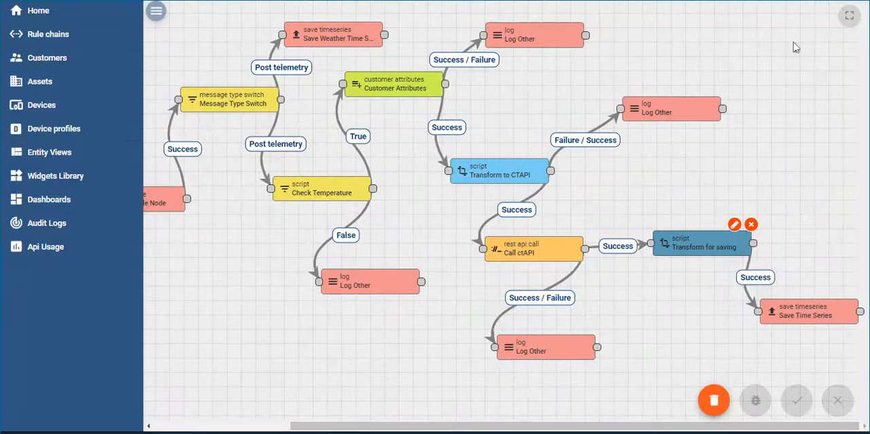
mouse_move(776, 381)
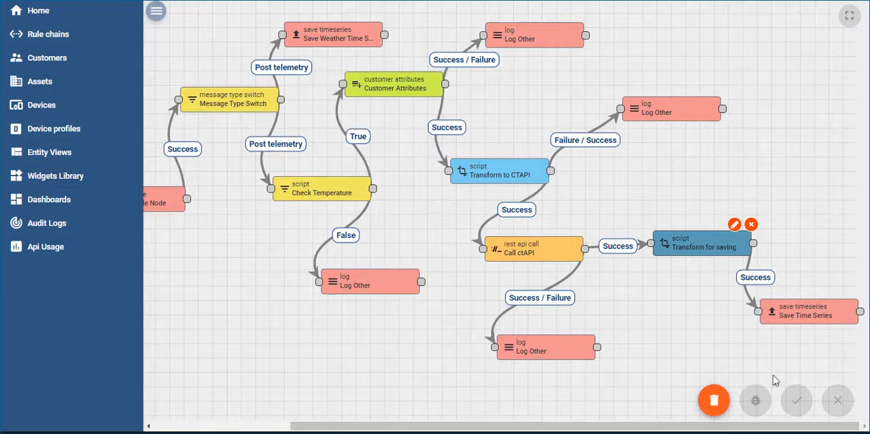
mouse_move(713, 241)
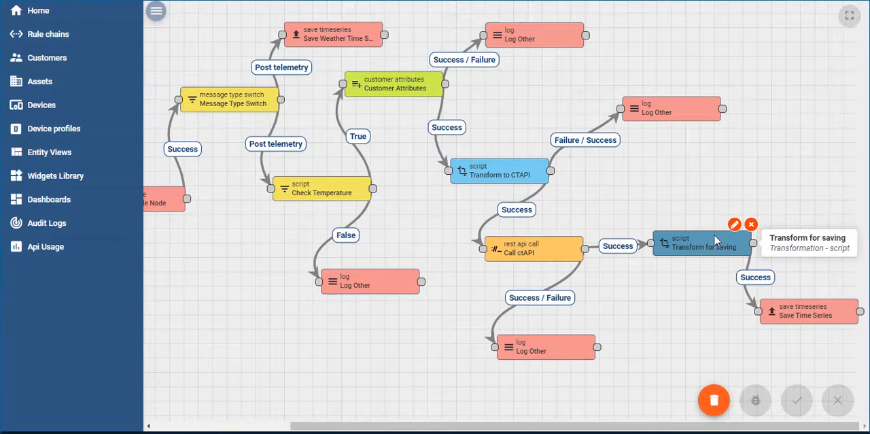
mouse_move(808, 313)
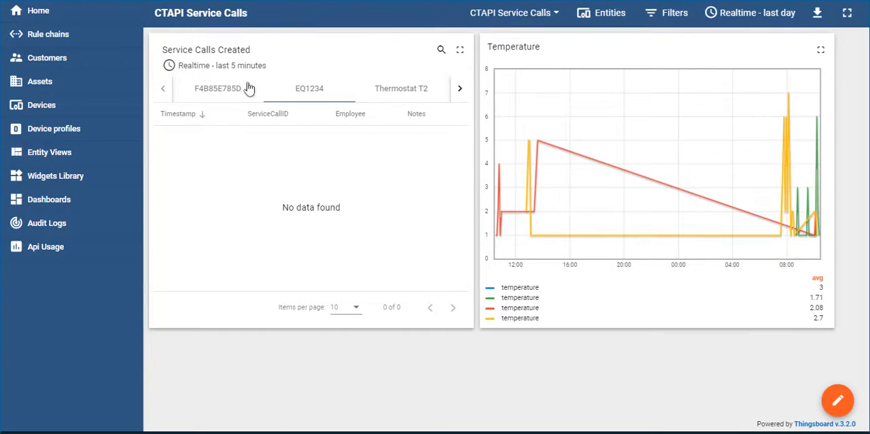
Step: Switch the Service Calls Created widget to the EQ1234 tab showing SC00528, then back to the first tab
click(310, 88)
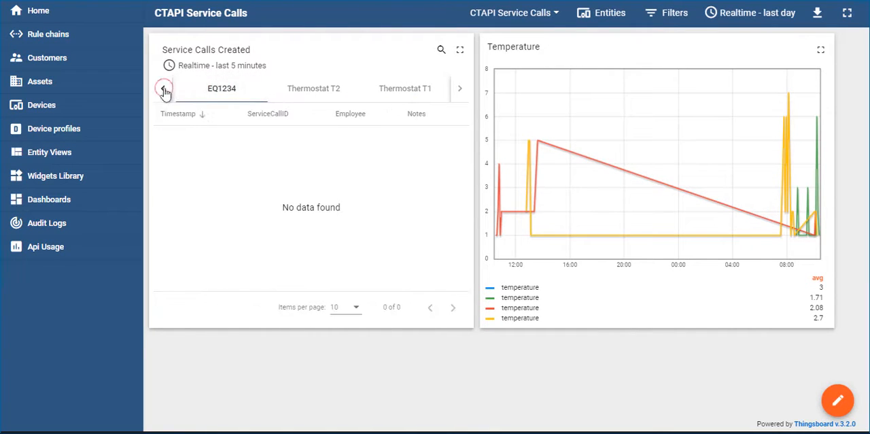
click(163, 89)
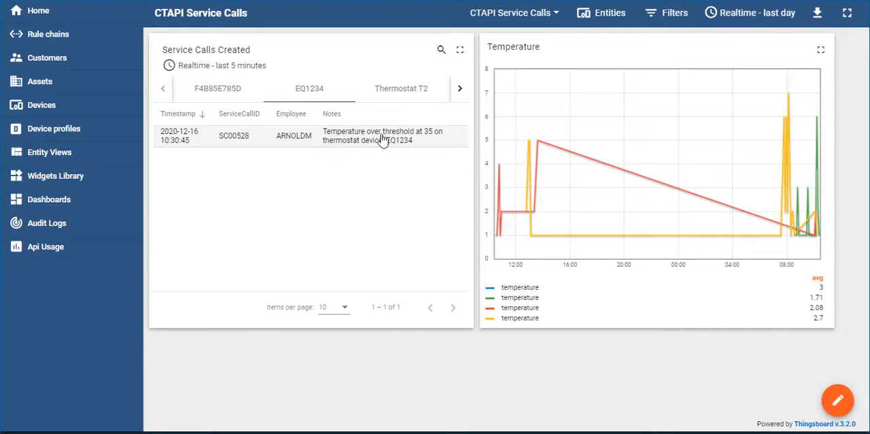
mouse_move(356, 147)
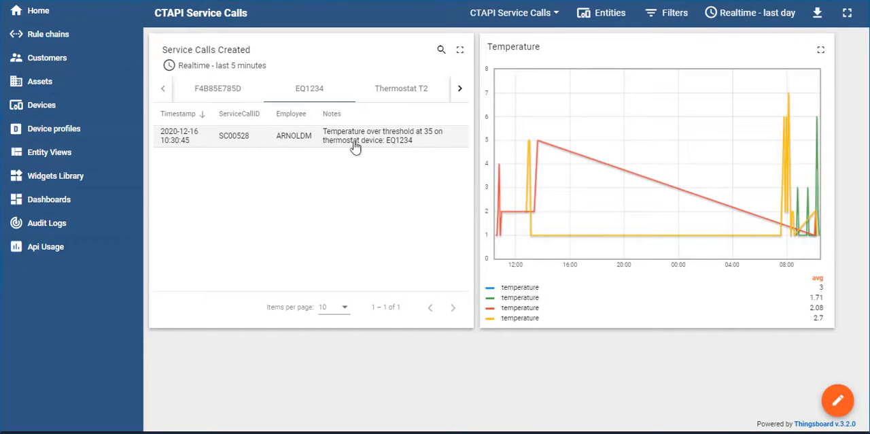
mouse_move(775, 133)
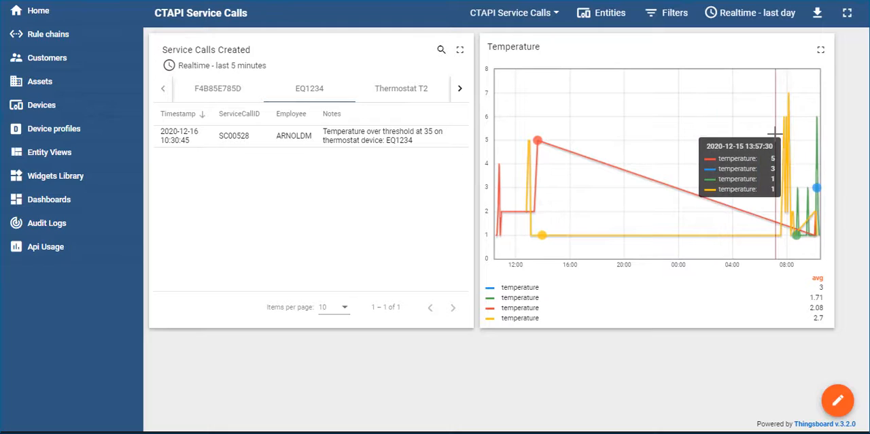
mouse_move(332, 196)
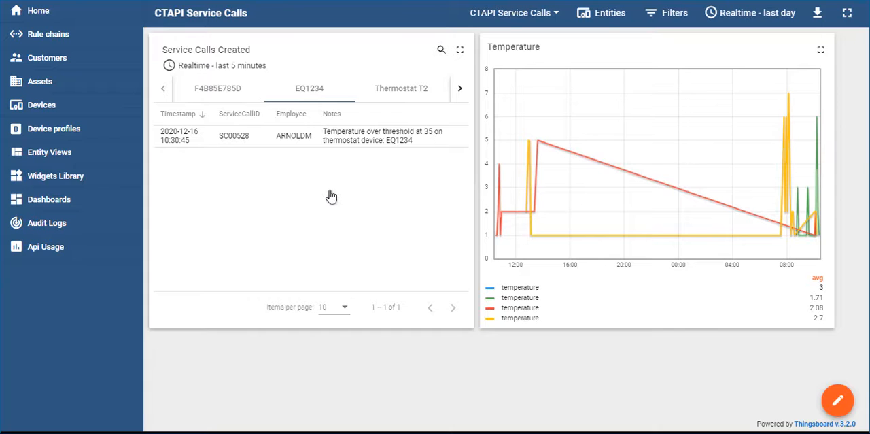
mouse_move(216, 285)
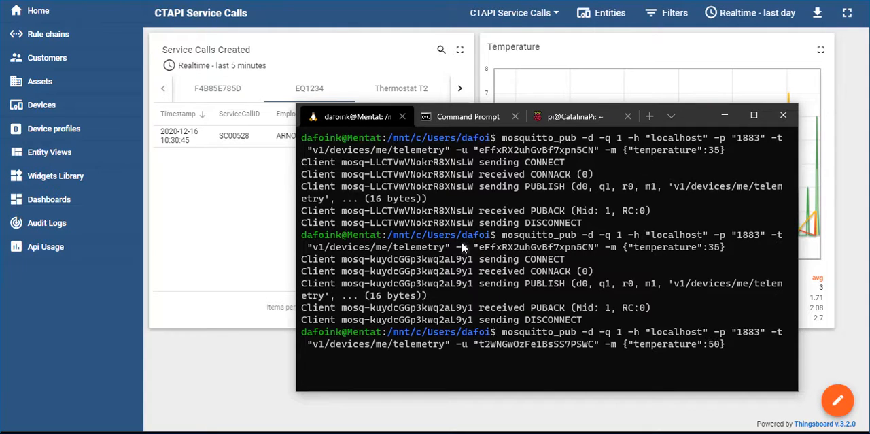
mouse_move(568, 348)
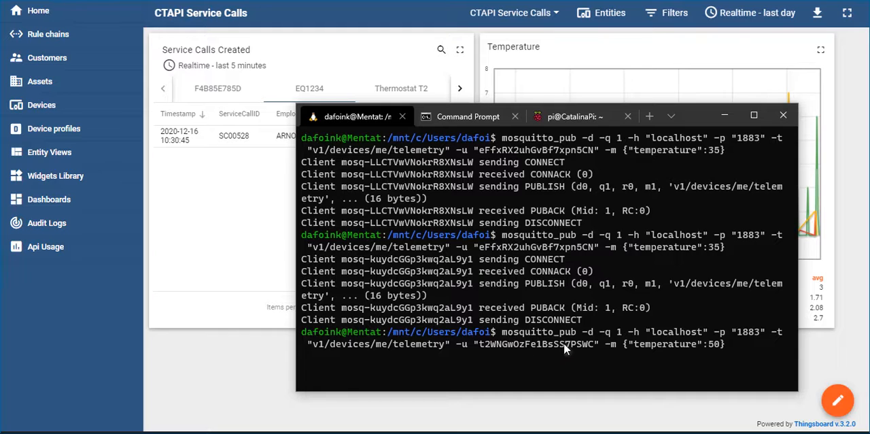
mouse_move(595, 284)
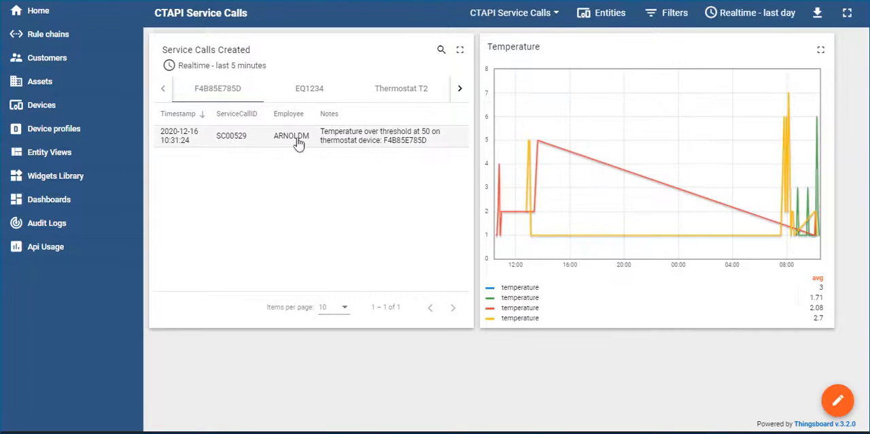
mouse_move(397, 146)
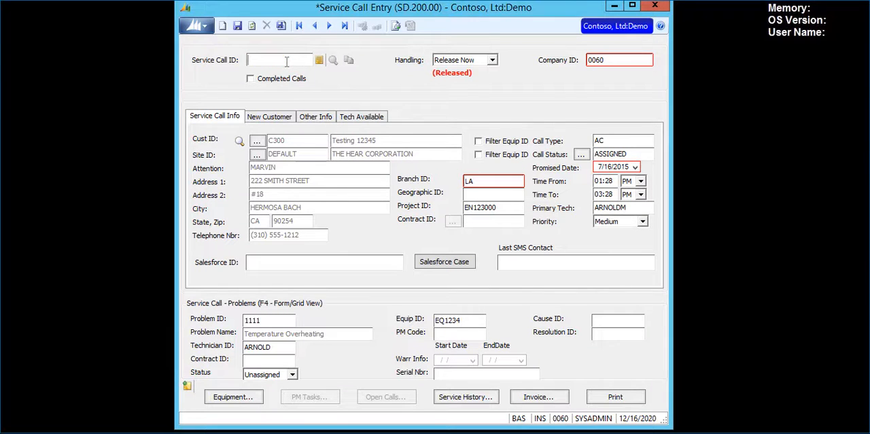
Step: Look up a service call, accept the old invoice warning, and dismiss the notes options
click(331, 60)
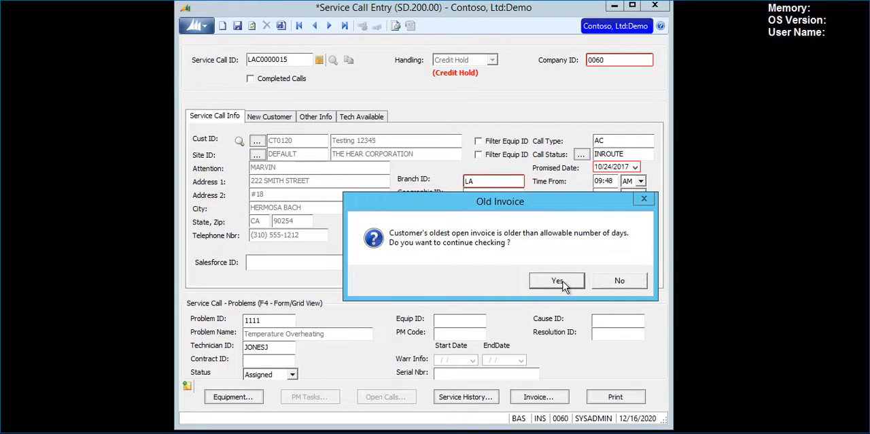
click(557, 280)
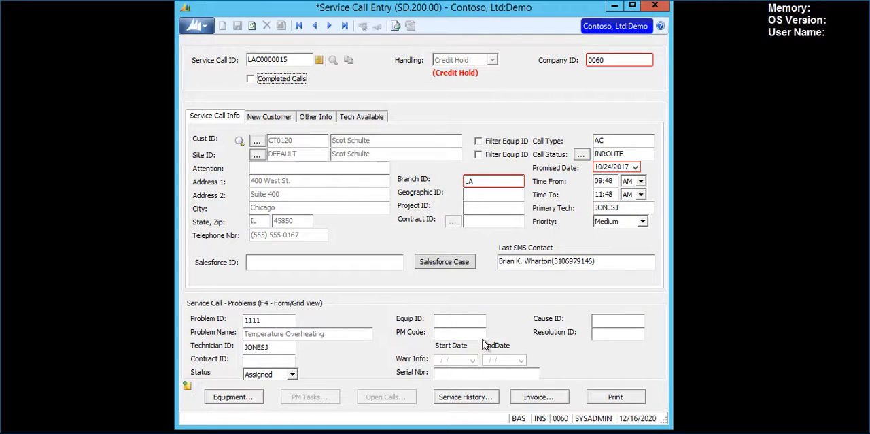
click(325, 59)
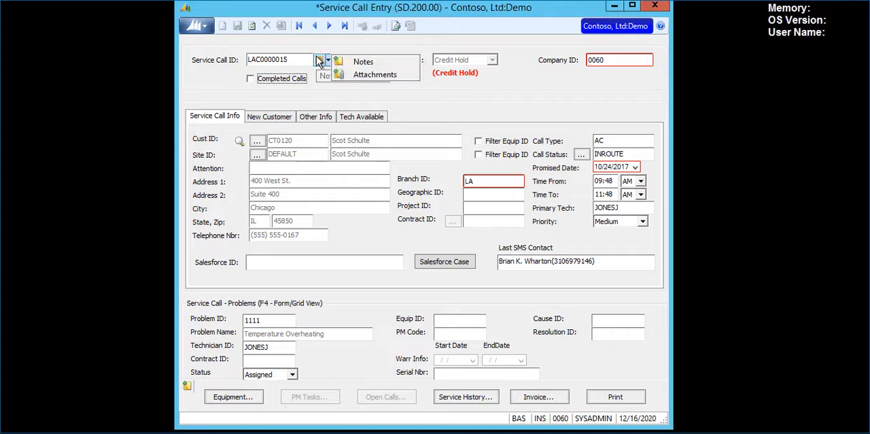
click(361, 61)
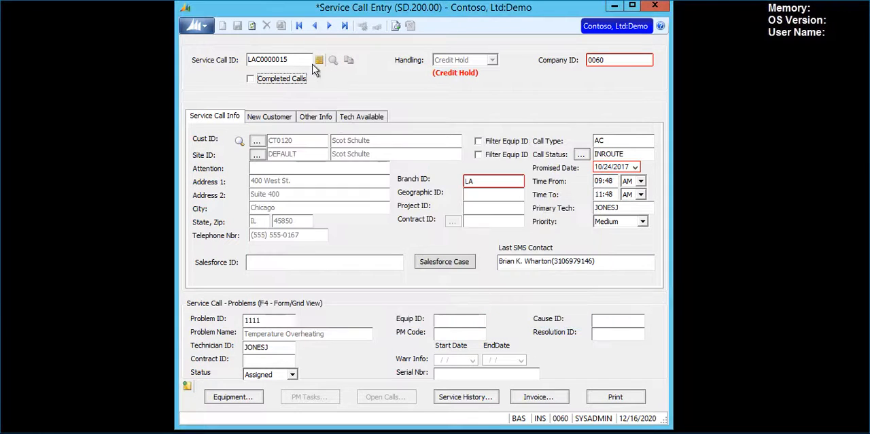
click(331, 60)
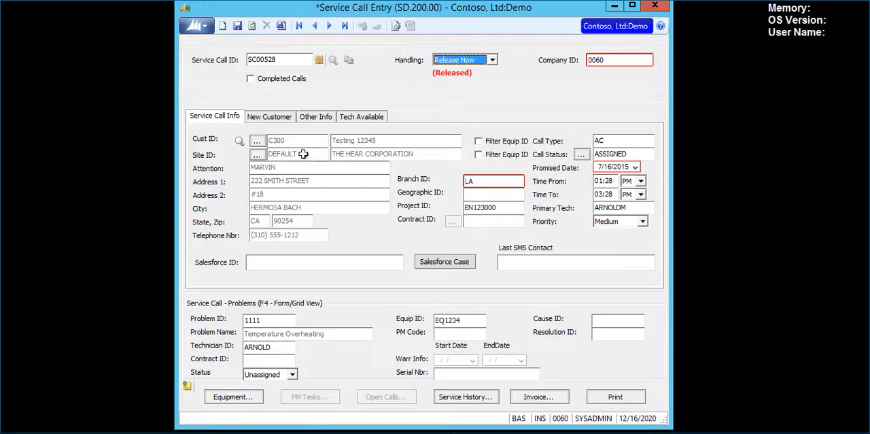
Step: Review the over-threshold note on service call SC00528 for device EQ1234 and close it unchanged
click(322, 60)
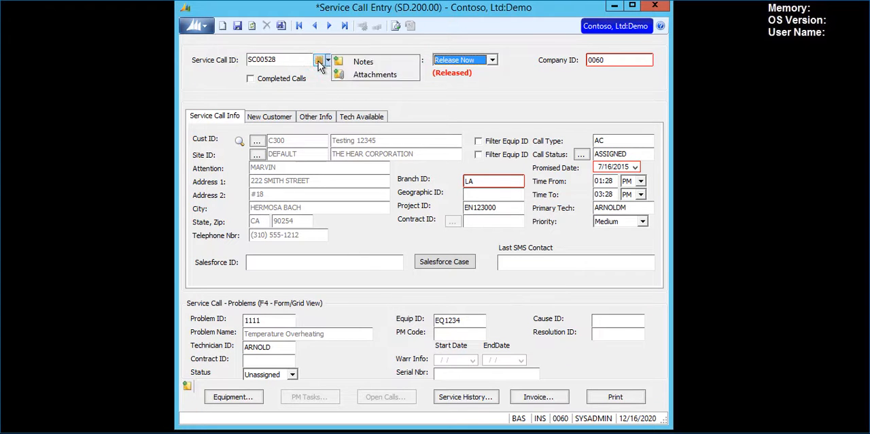
click(363, 62)
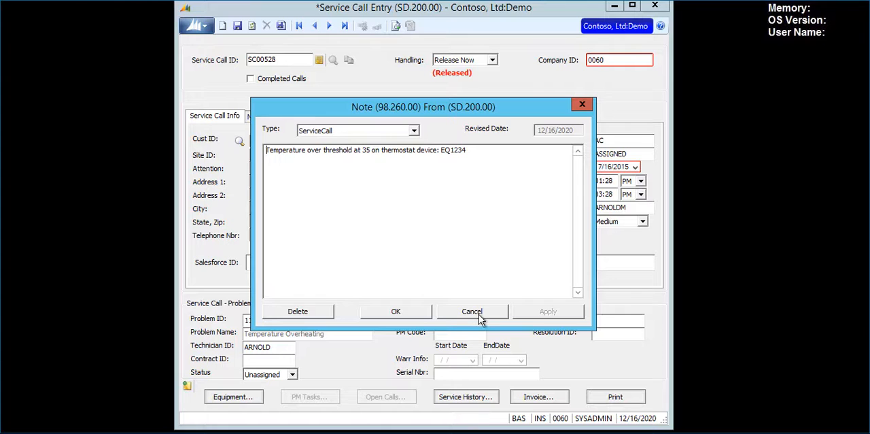
click(471, 310)
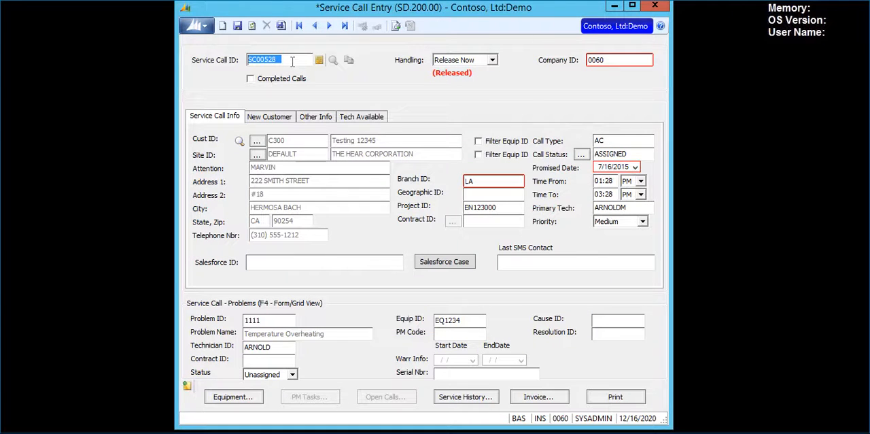
Step: Load SC00529, confirm equipment F4B85E785D, and view its temperature-50 over-threshold note
click(332, 60)
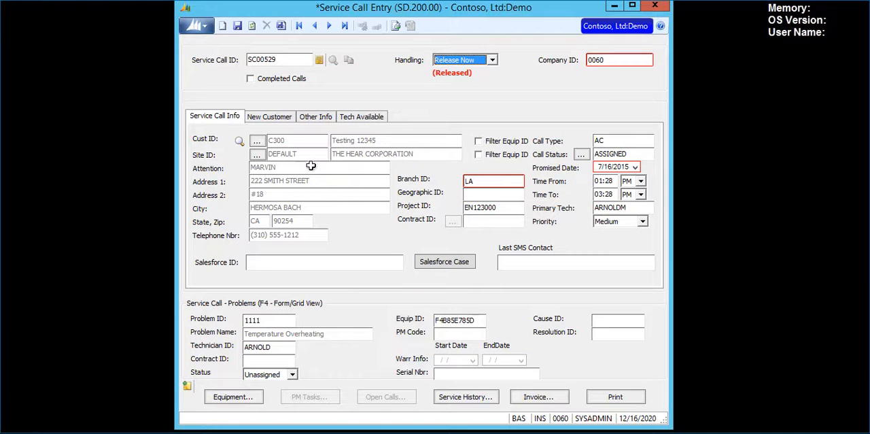
click(460, 319)
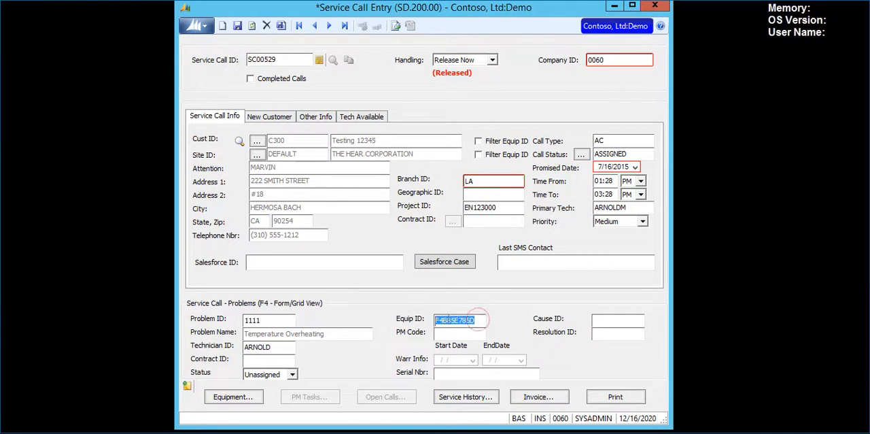
click(319, 60)
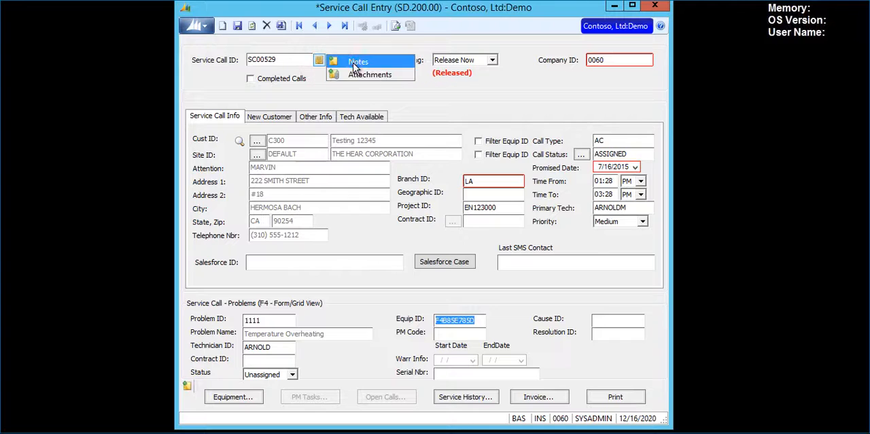
click(359, 61)
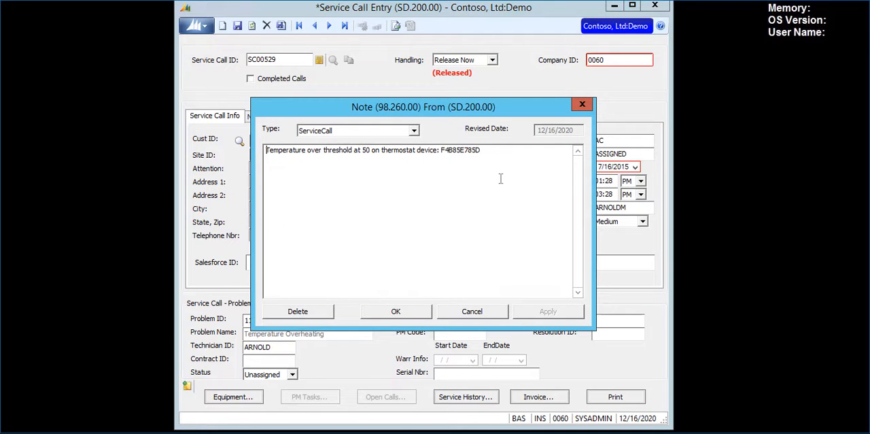